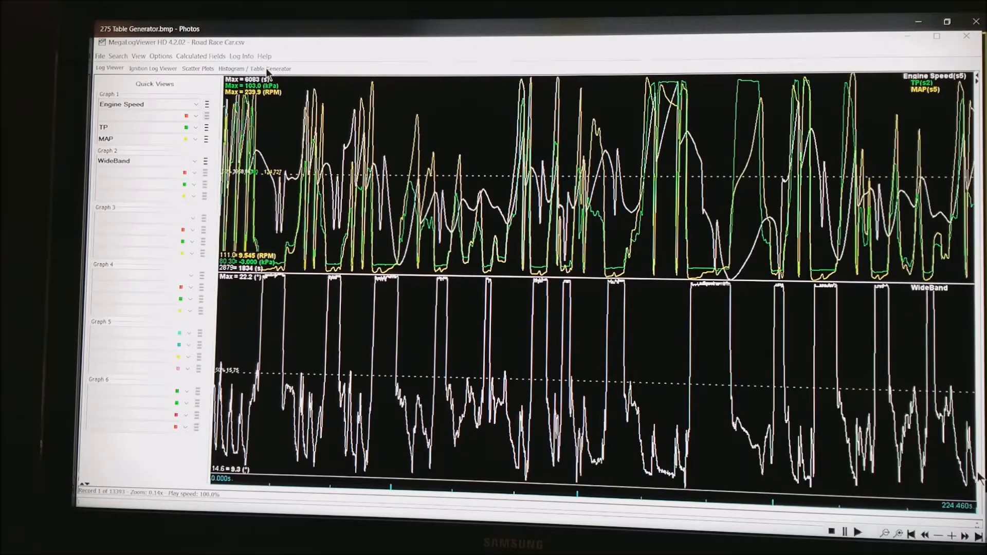
Advance the slideshow to the Engine Speed vs. MAP vs. AFR histogram with blue history traces.
left_click(255, 68)
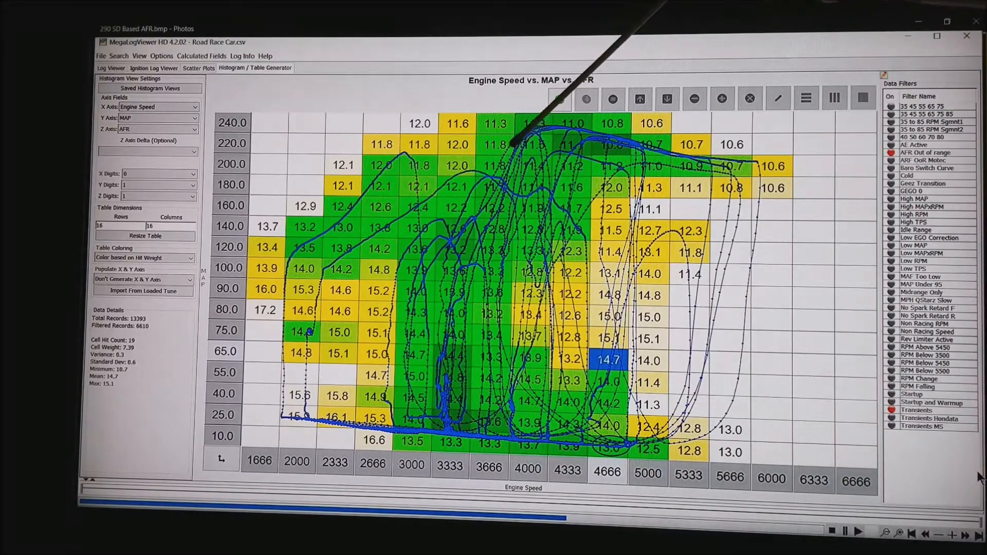
left_click(560, 99)
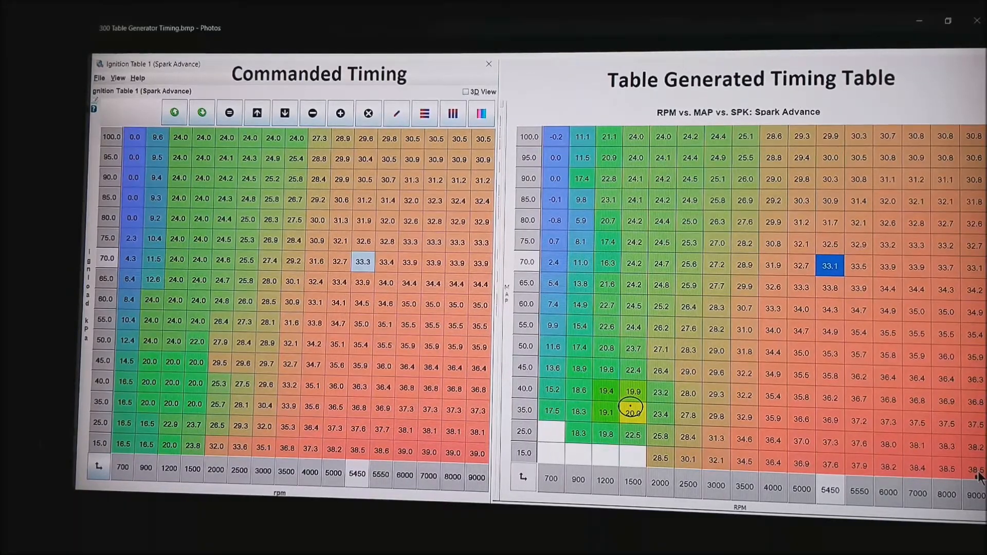
mouse_move(881, 202)
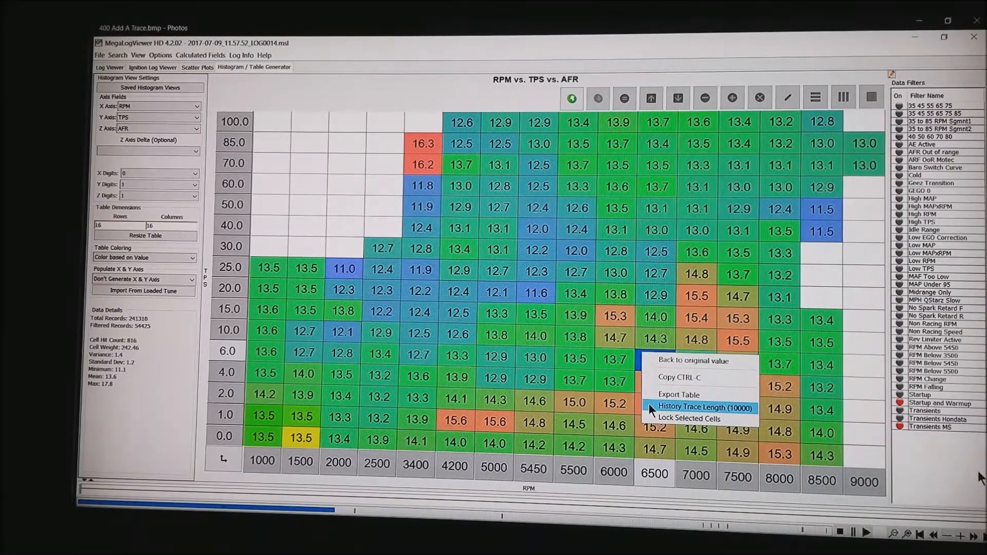
Advance the slideshow to the 400 Add A Trace image offering the History Trace Length option.
left_click(707, 408)
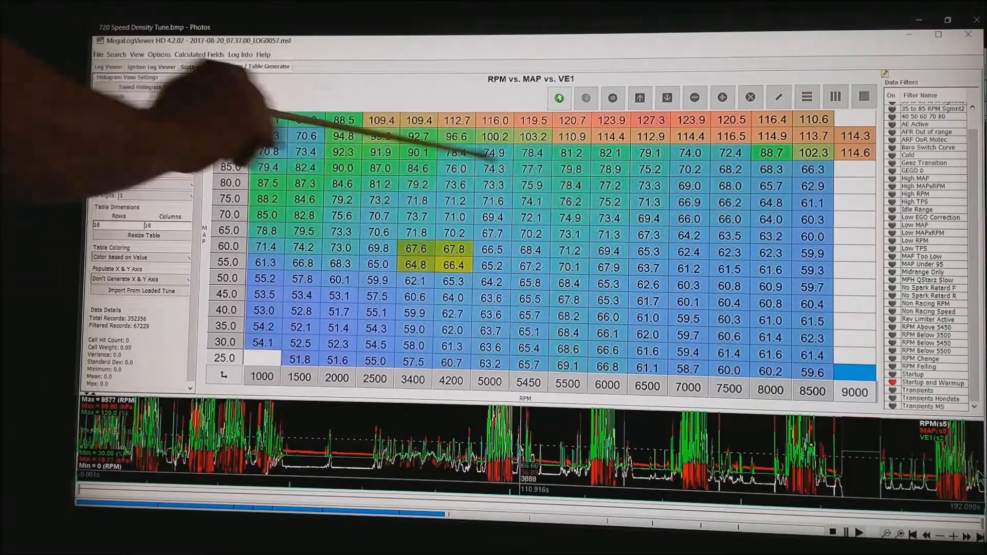
mouse_move(441, 126)
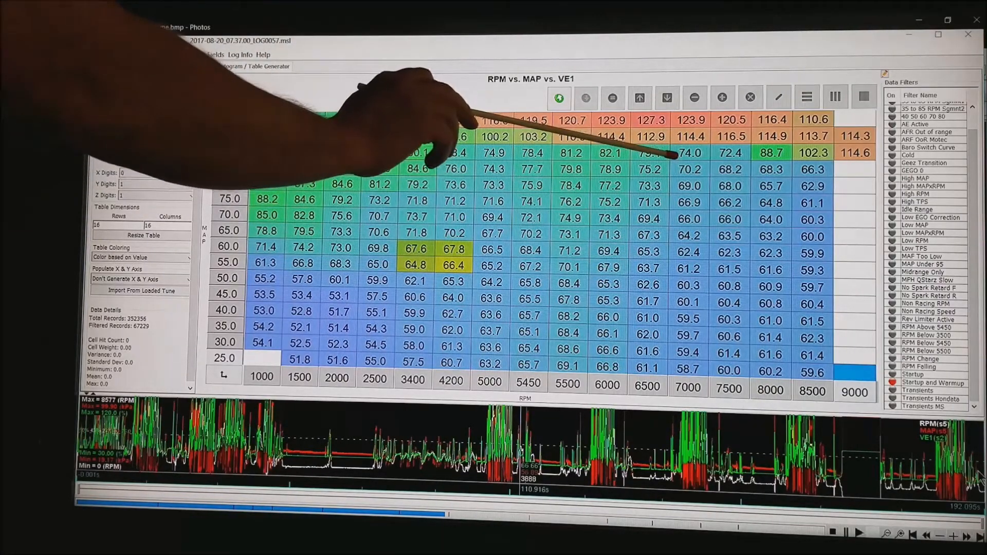